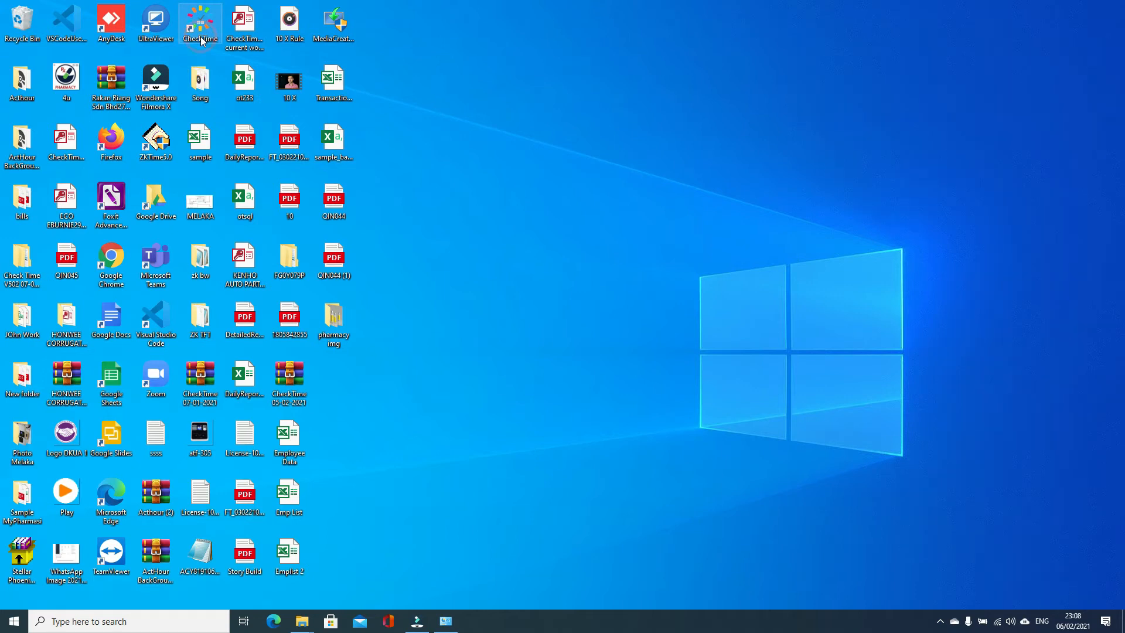
- Launch CheckTime and sign in with the admin password to reach the dashboard
{"action": "double_click", "coordinate": [200, 19]}
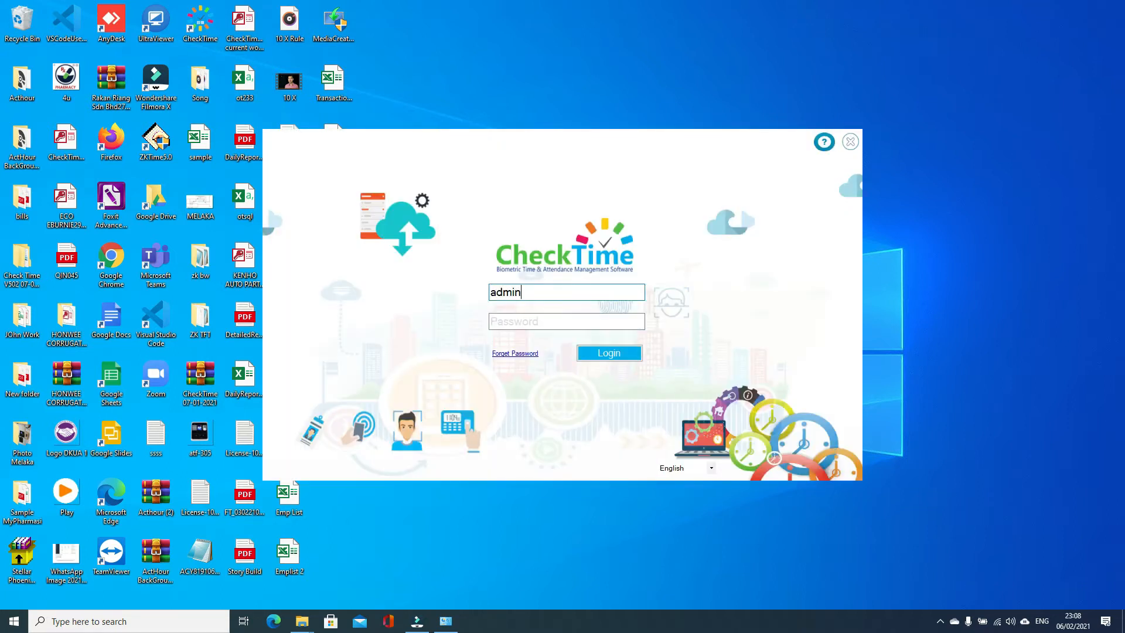
{"action": "type", "text": "*****"}
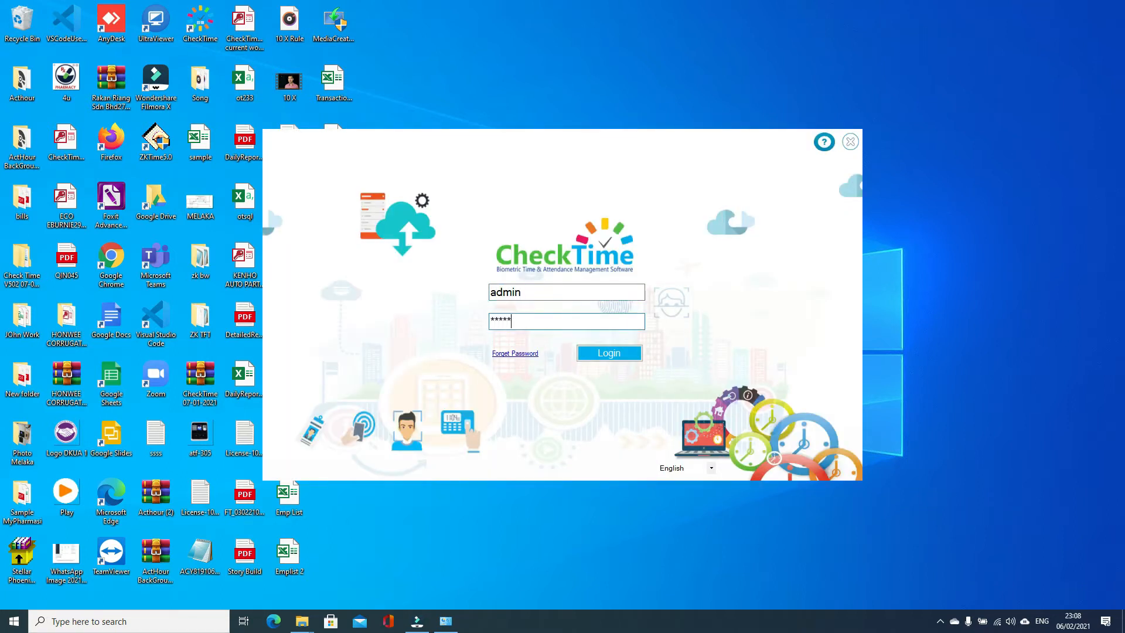
{"action": "left_click", "coordinate": [609, 353]}
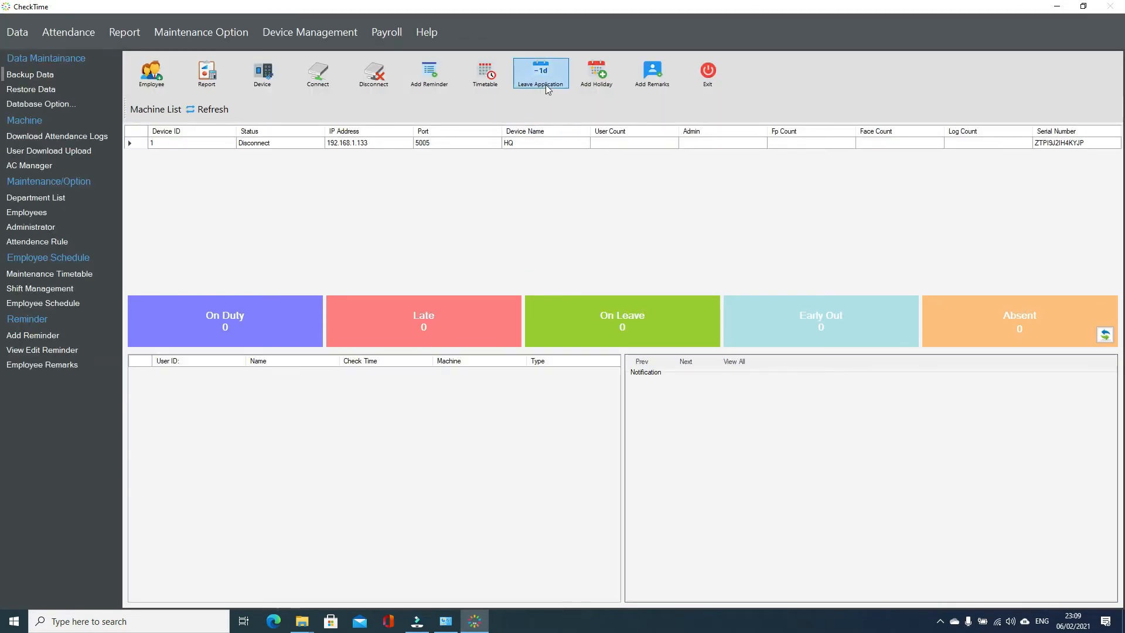
{"action": "left_click", "coordinate": [541, 73]}
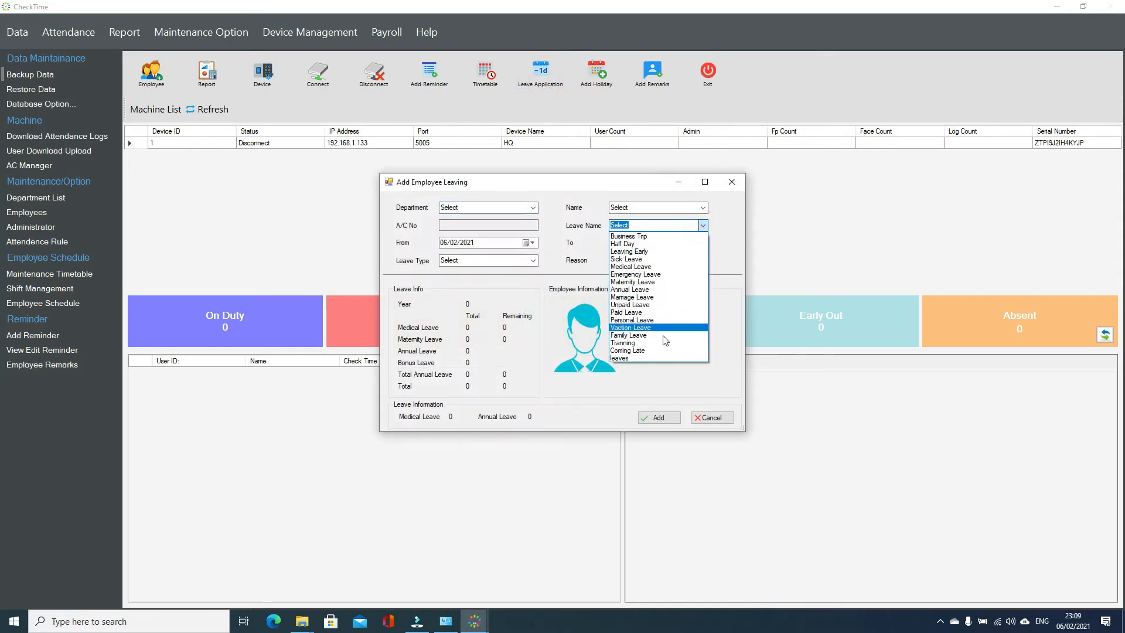
{"action": "mouse_move", "coordinate": [645, 275]}
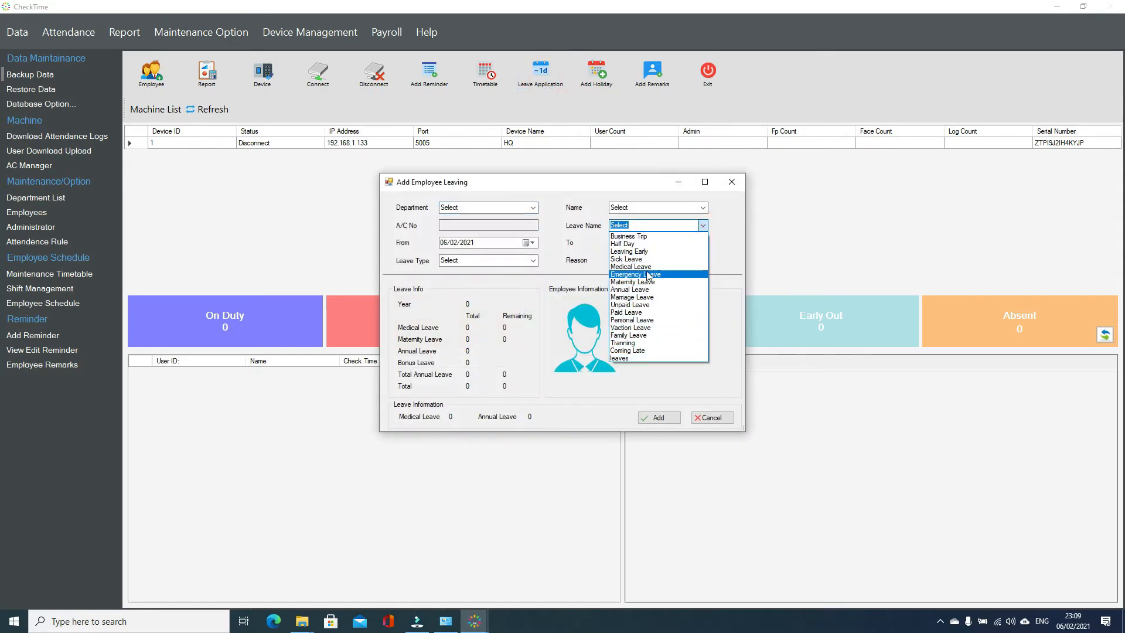
{"action": "mouse_move", "coordinate": [634, 244]}
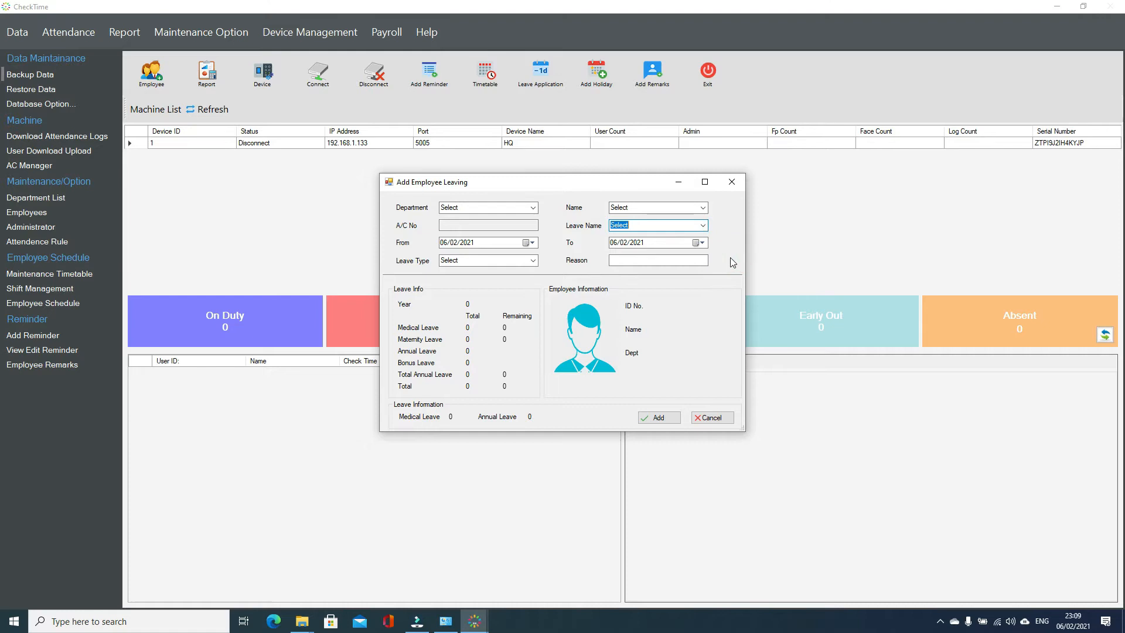
{"action": "mouse_move", "coordinate": [728, 202]}
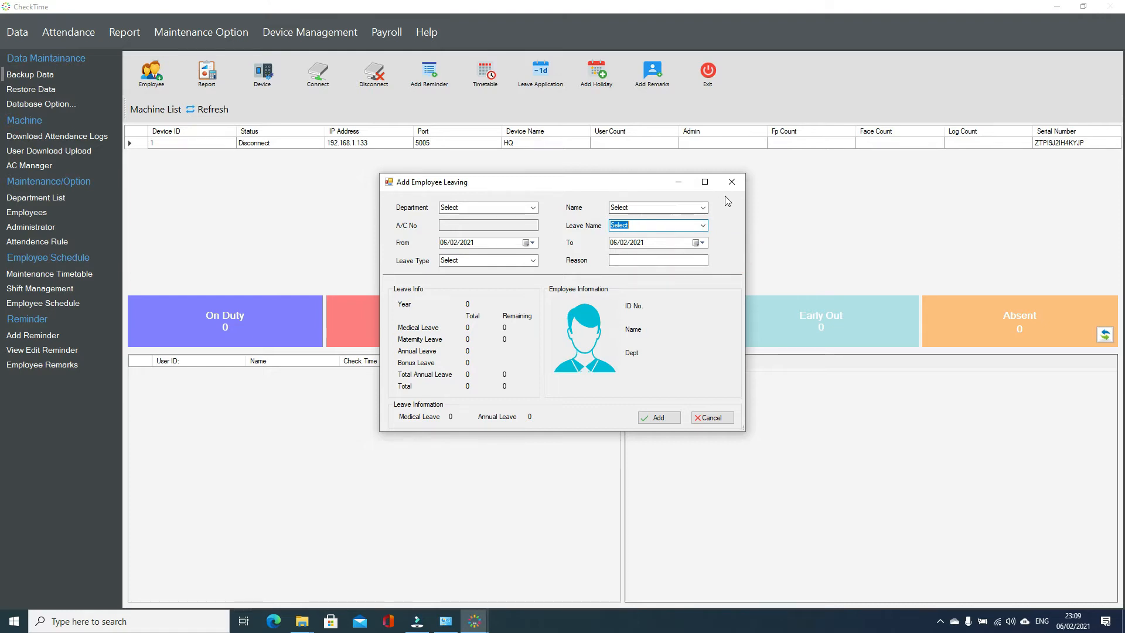
{"action": "left_click", "coordinate": [202, 31]}
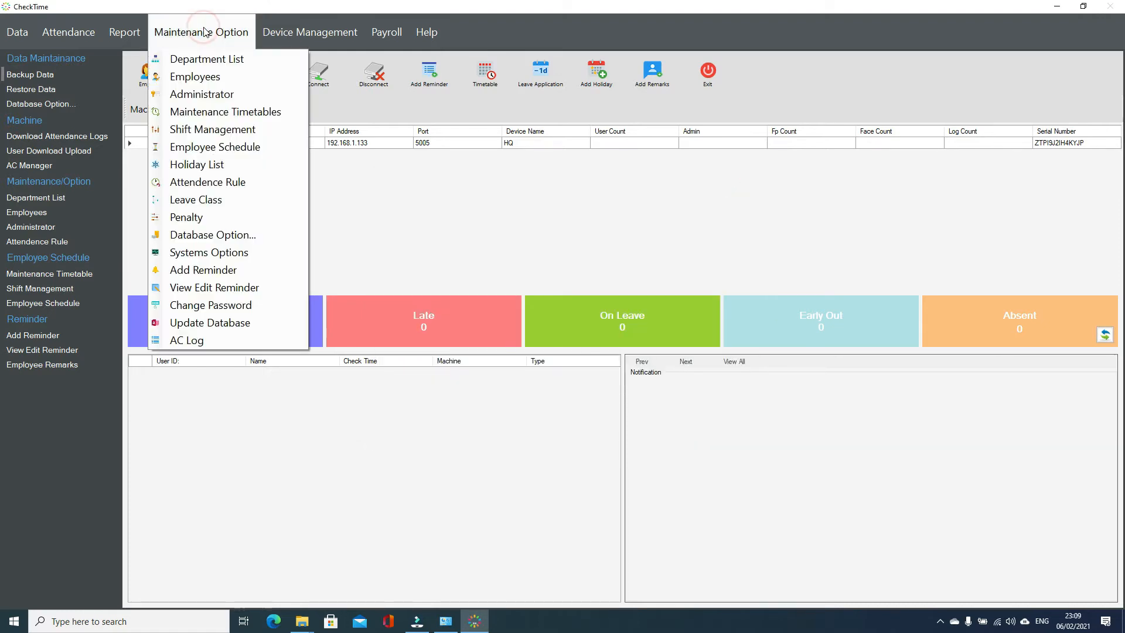
- Review the Vacation, Half Day and Emergency leave classes, then start a blank new entry
{"action": "left_click", "coordinate": [196, 200]}
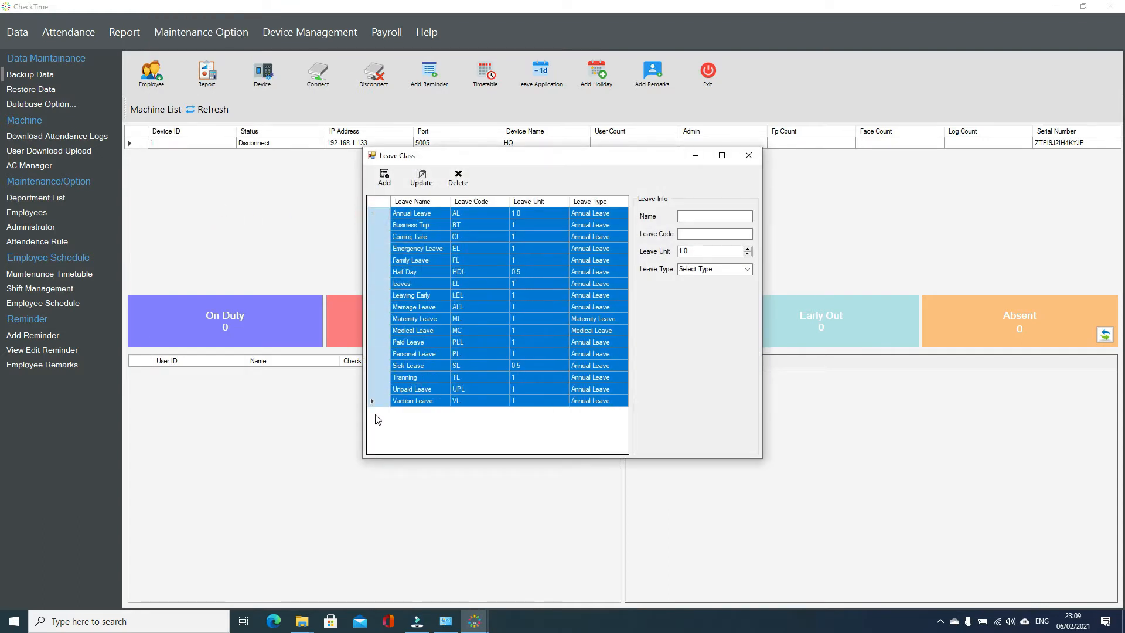
{"action": "left_click", "coordinate": [413, 401]}
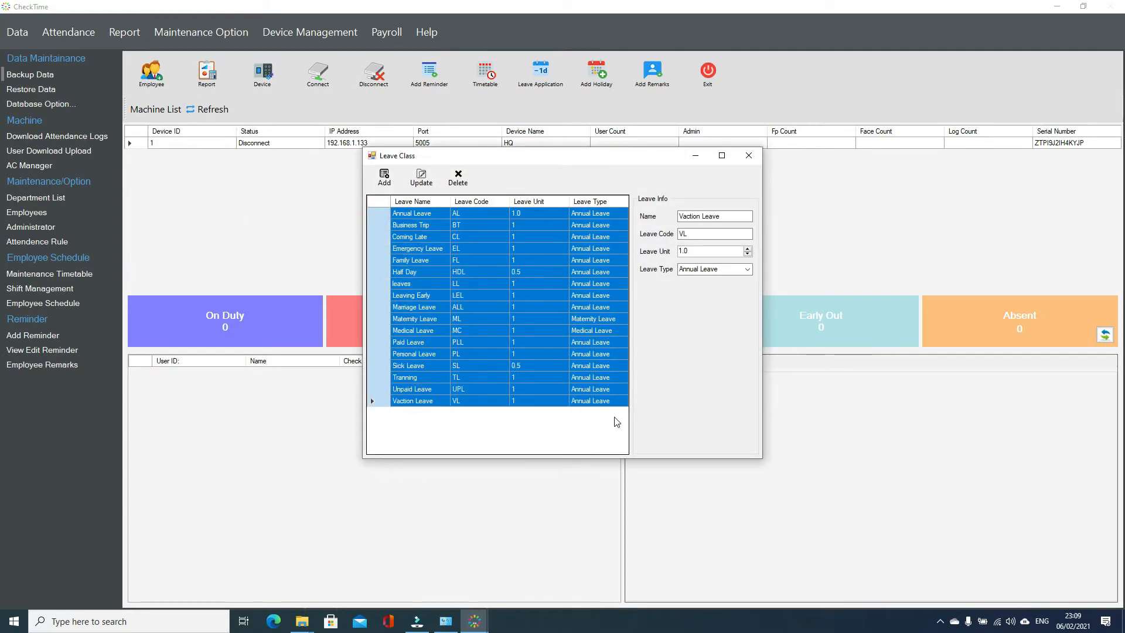
{"action": "left_click", "coordinate": [404, 272]}
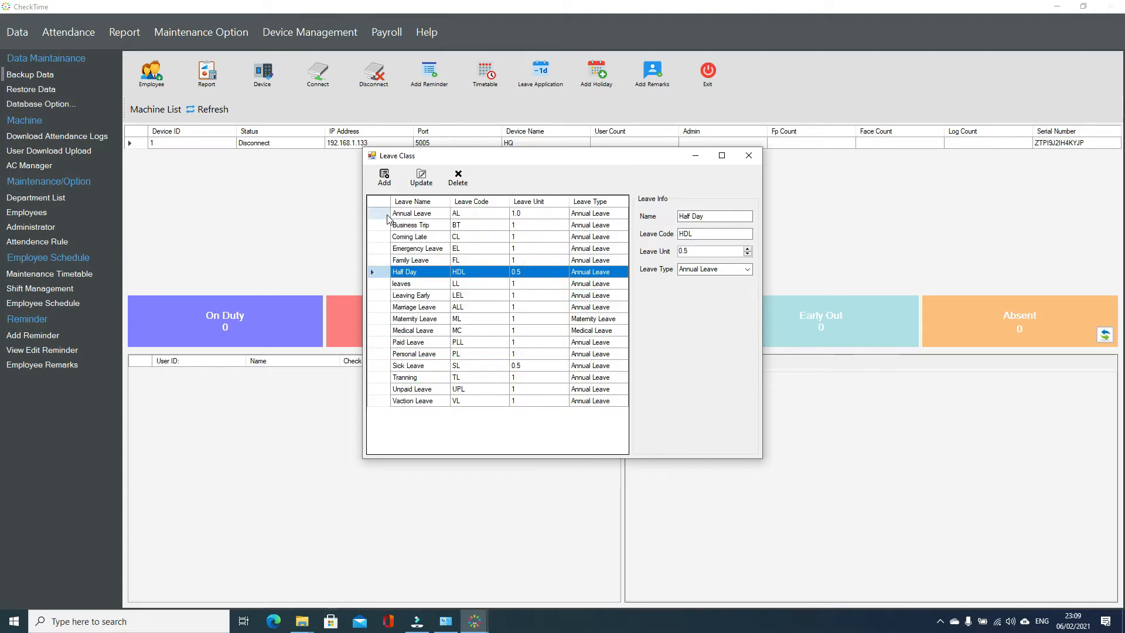
{"action": "left_click", "coordinate": [412, 213]}
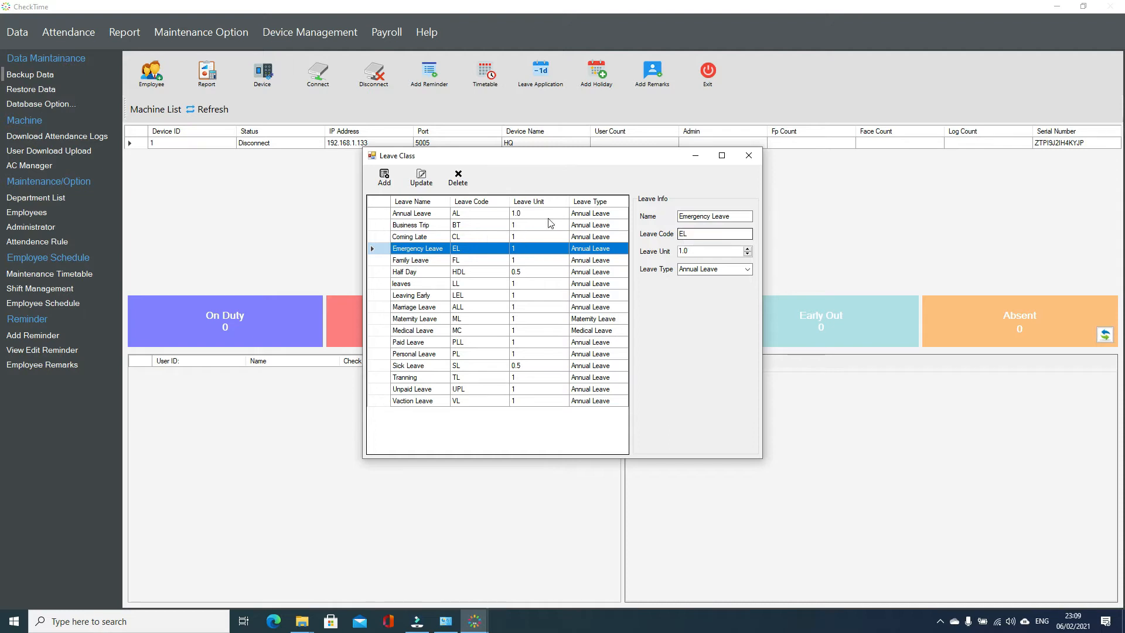
{"action": "left_click", "coordinate": [413, 212]}
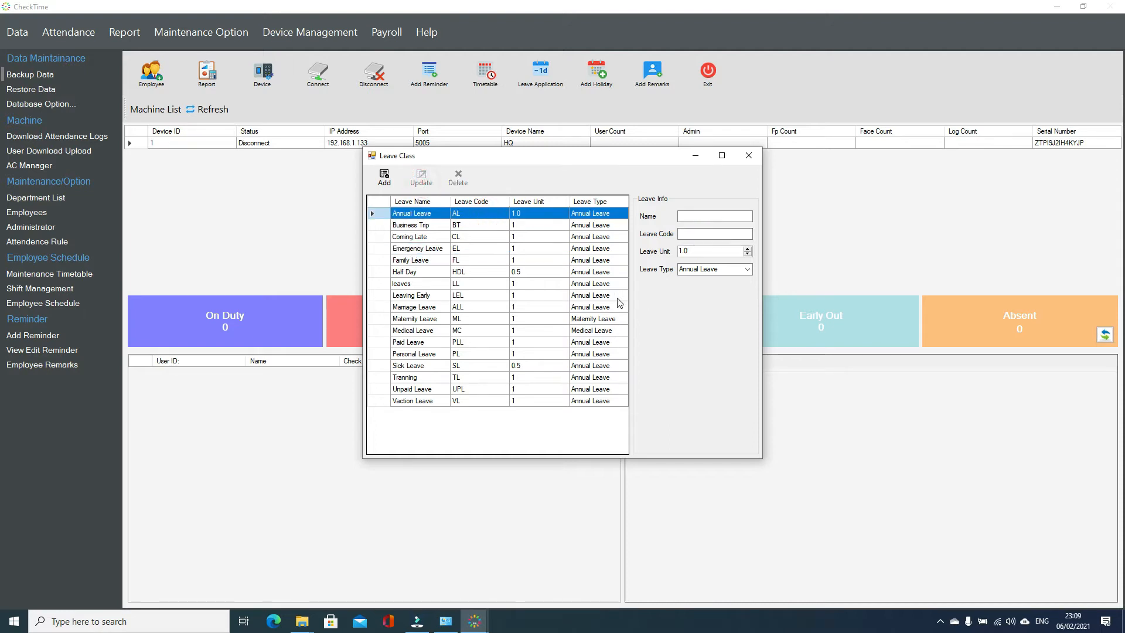
- Enter the name New Leave Class, code NLC and leave unit 0.5
{"action": "left_click", "coordinate": [715, 215]}
{"action": "type", "text": "New Leave Clas"}
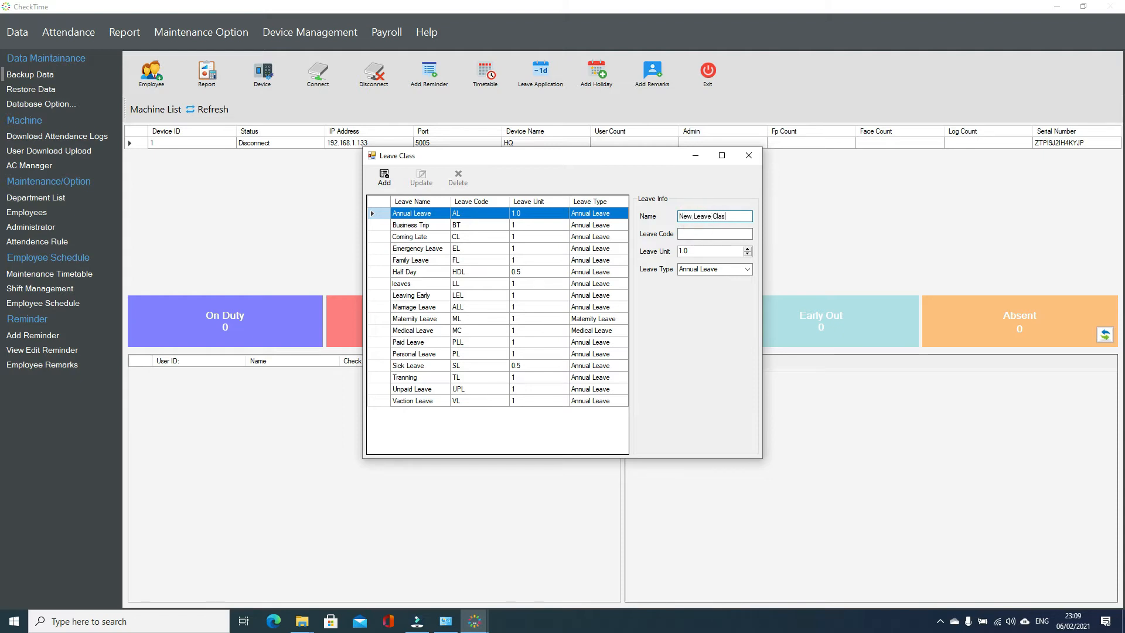
{"action": "left_click", "coordinate": [715, 234]}
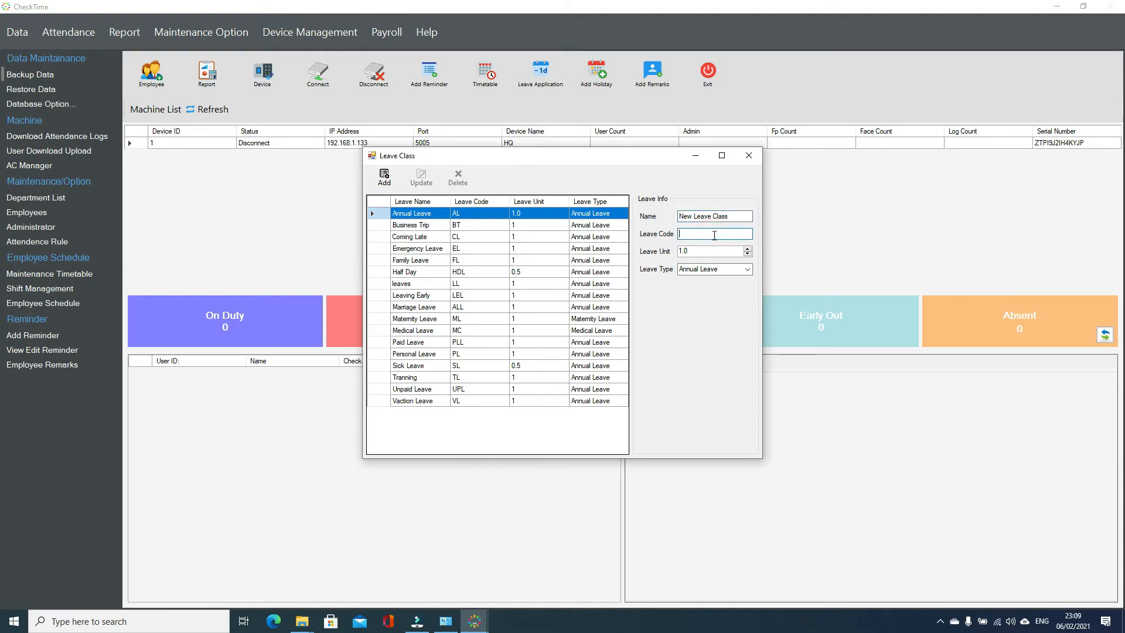
{"action": "type", "text": "NLC"}
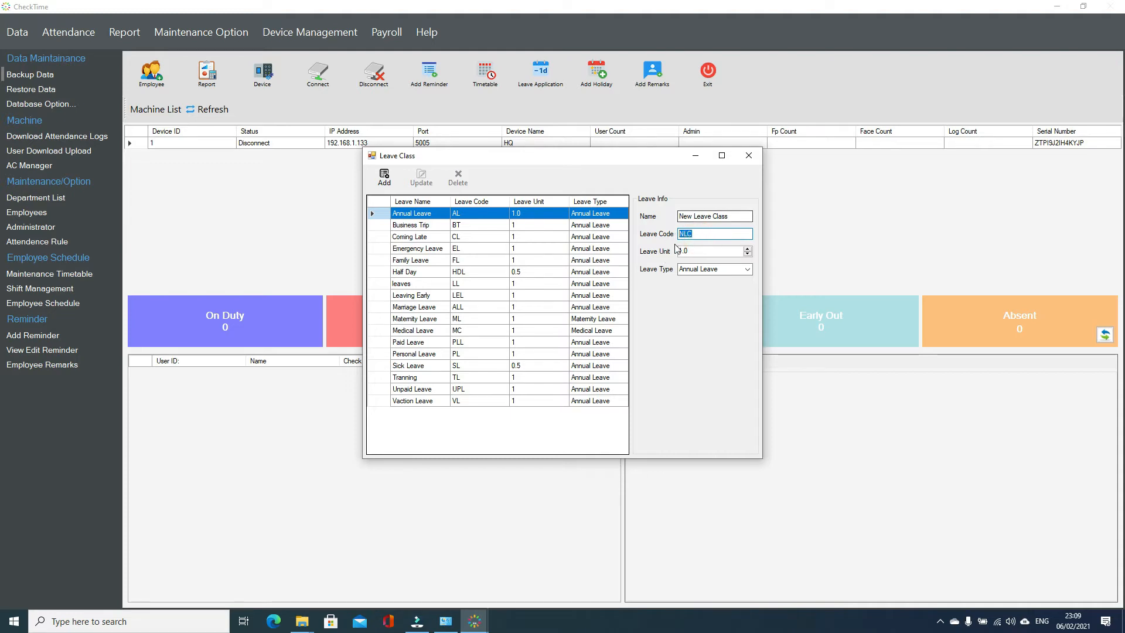
{"action": "left_click", "coordinate": [711, 251]}
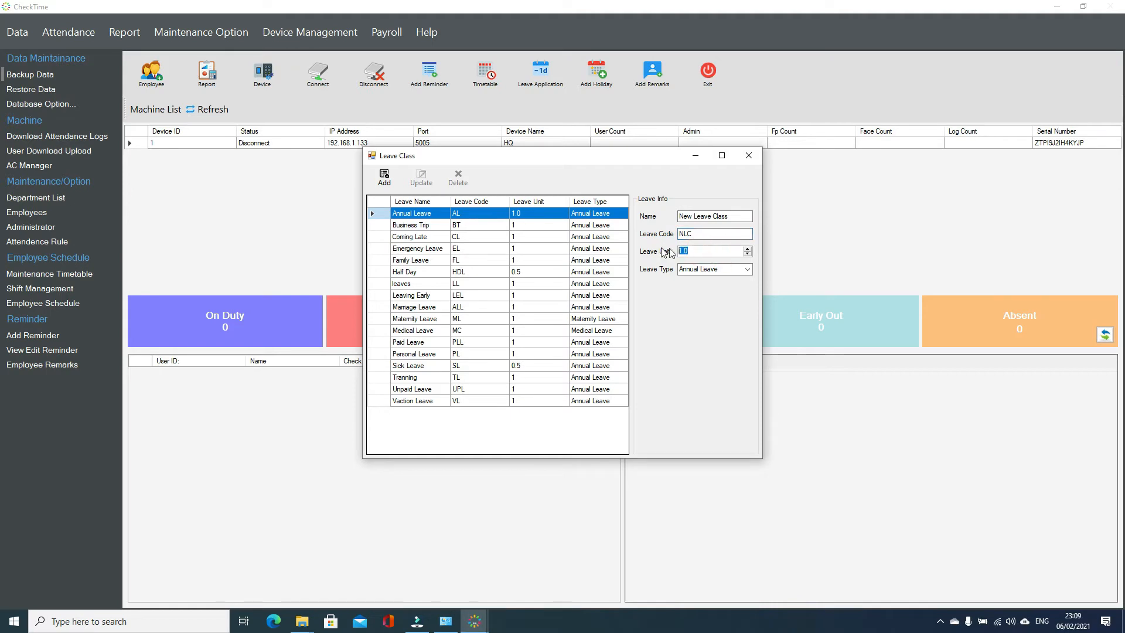
{"action": "mouse_move", "coordinate": [884, 220]}
{"action": "type", "text": "0.5"}
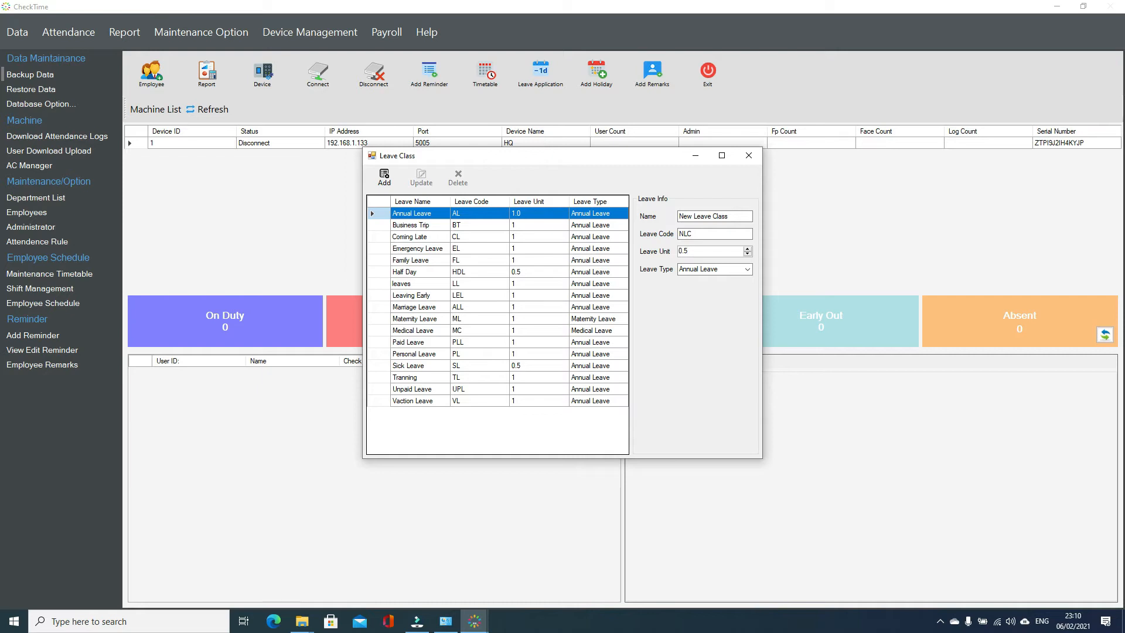
- Choose Annual Leave as the leave type and add the class to the list
{"action": "left_click", "coordinate": [748, 269]}
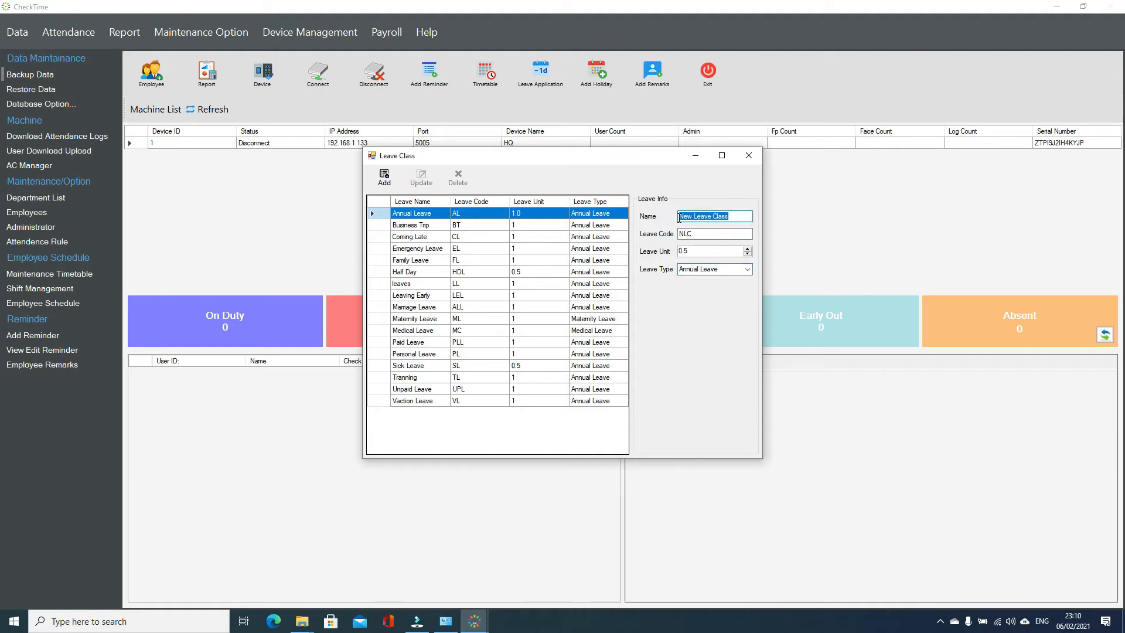
{"action": "left_click", "coordinate": [748, 270]}
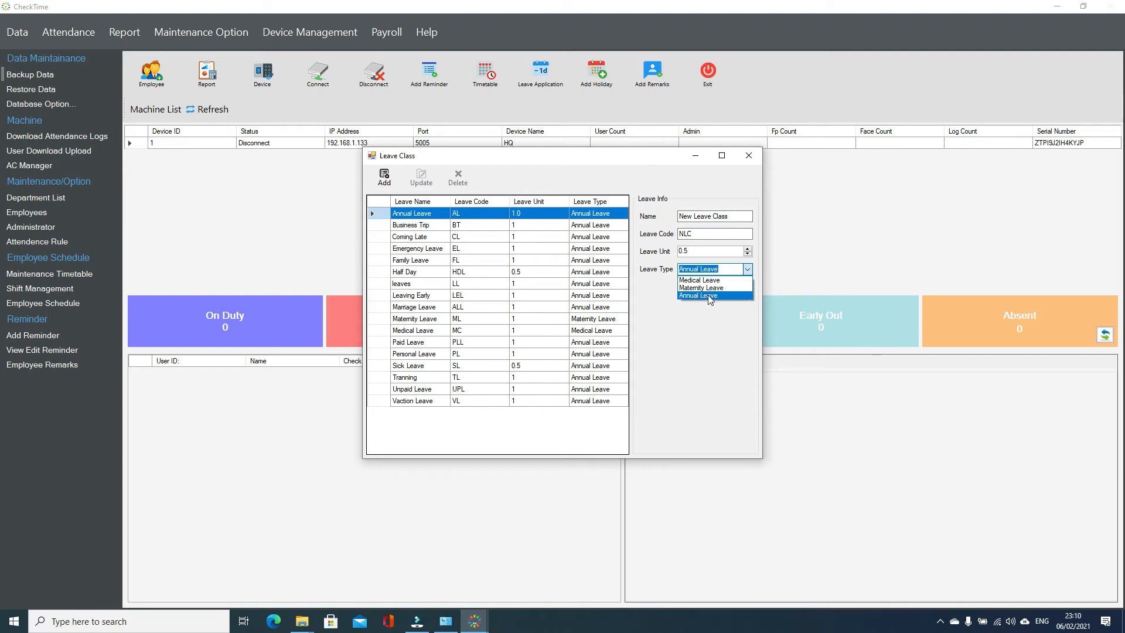
{"action": "left_click", "coordinate": [384, 175]}
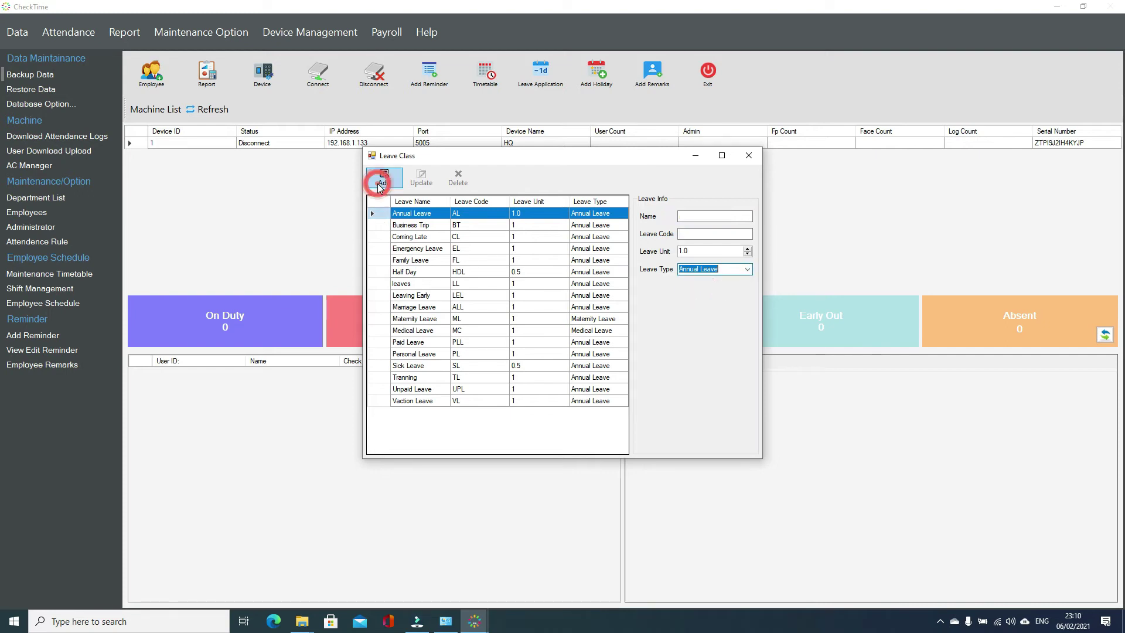
{"action": "left_click", "coordinate": [385, 177]}
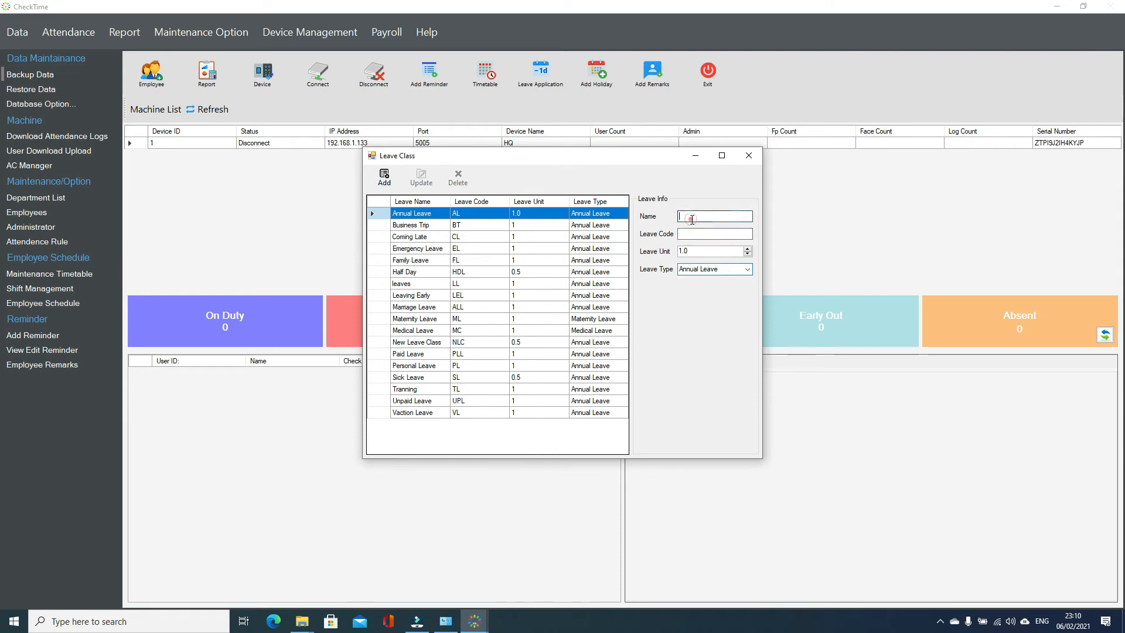
- Add a 'New Medical Leave' class with code NML, unit 0.5 and Medical Leave type
{"action": "type", "text": "New"}
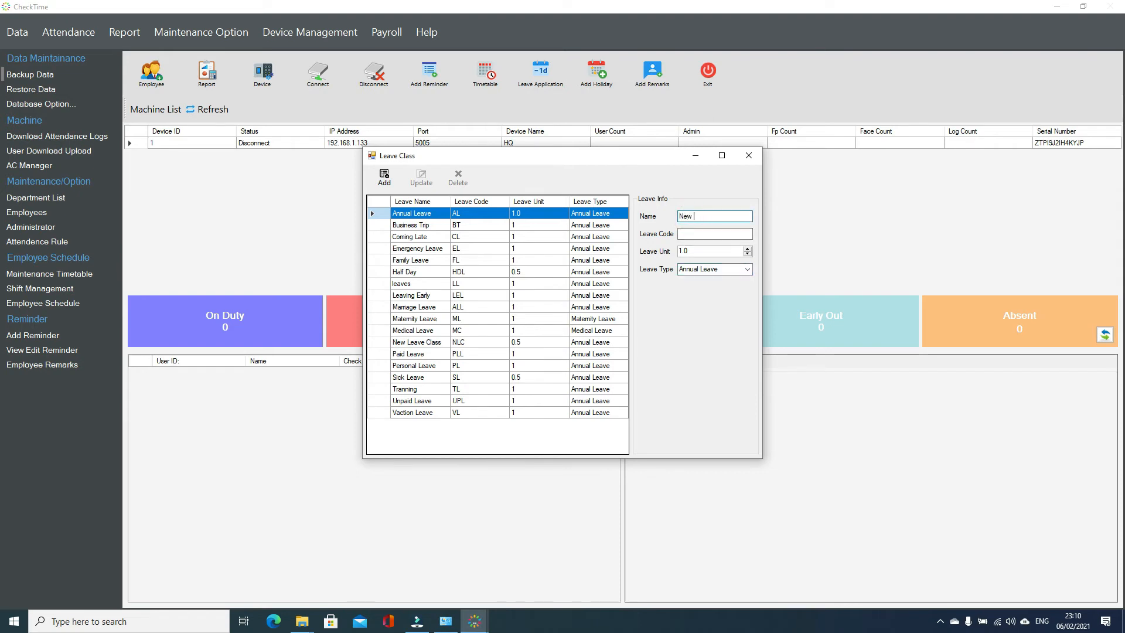
{"action": "type", "text": "Medical"}
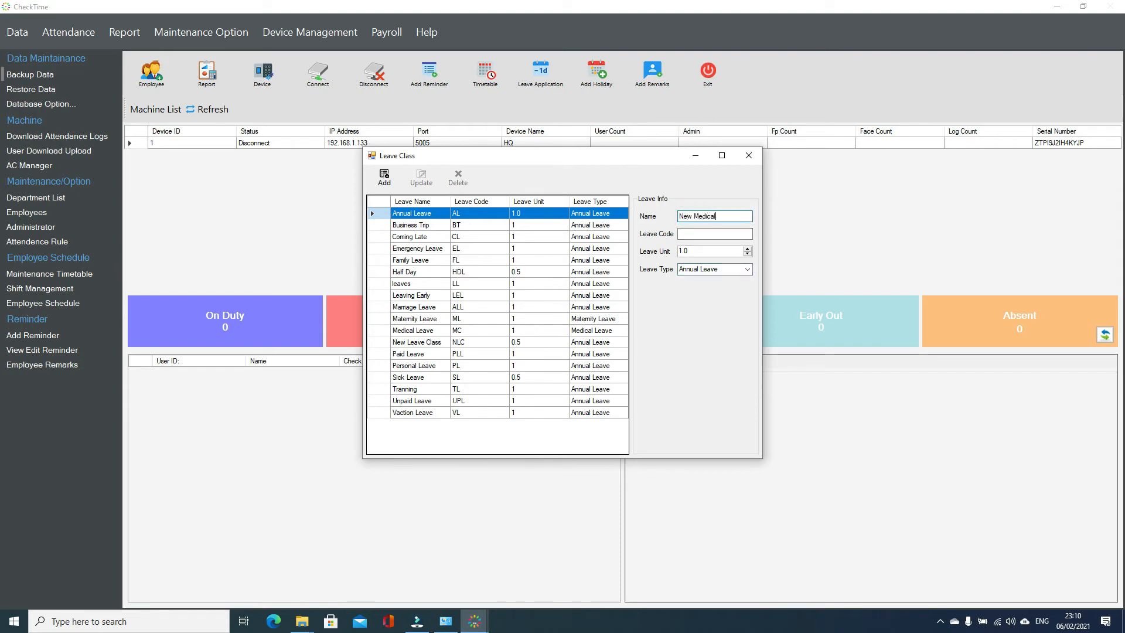
{"action": "type", "text": "L:eave"}
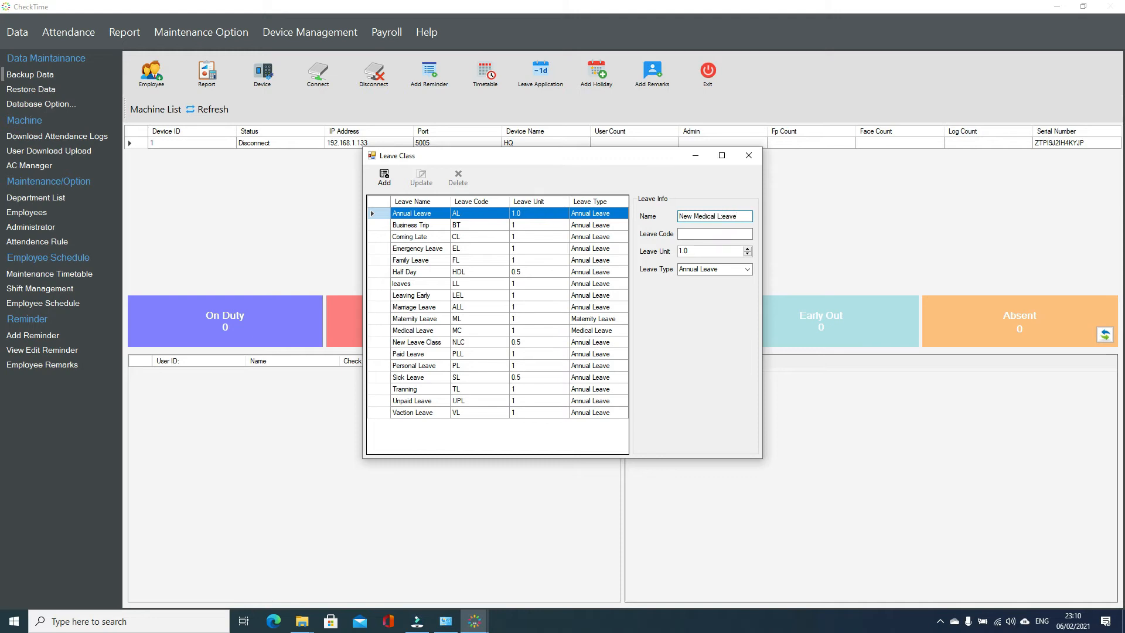
{"action": "key", "text": "Backspace"}
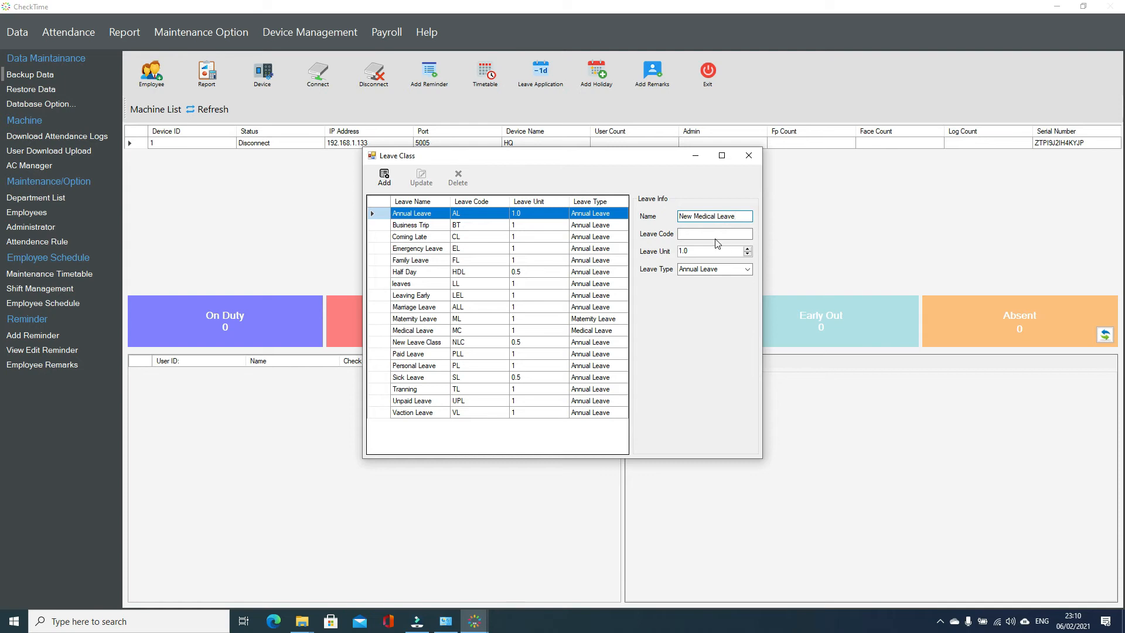
{"action": "type", "text": "NML"}
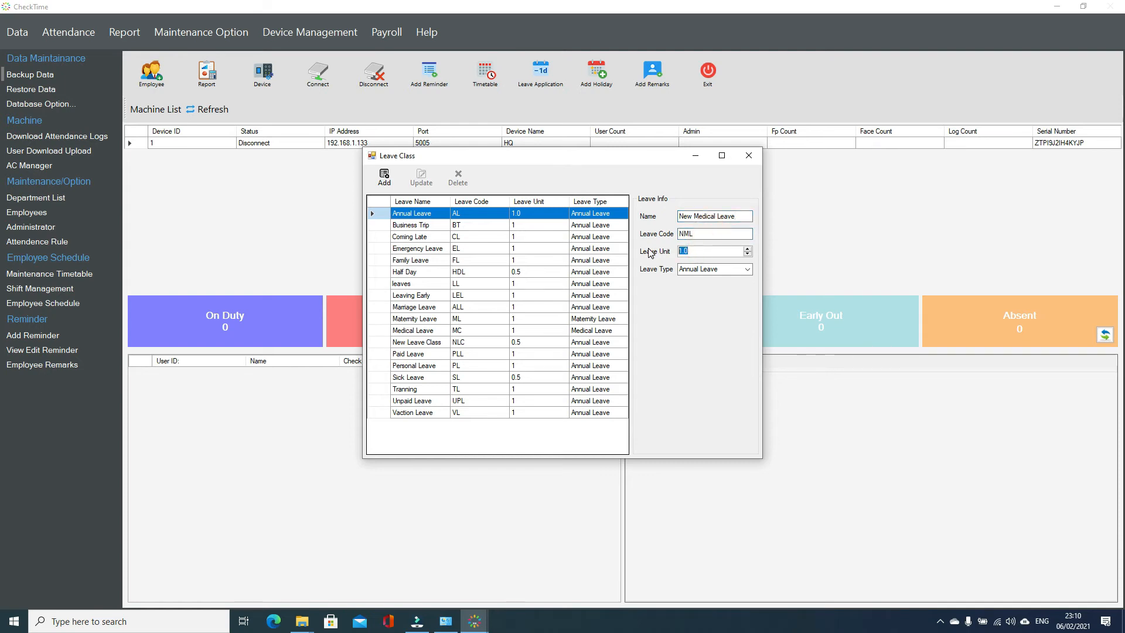
{"action": "type", "text": "0.5"}
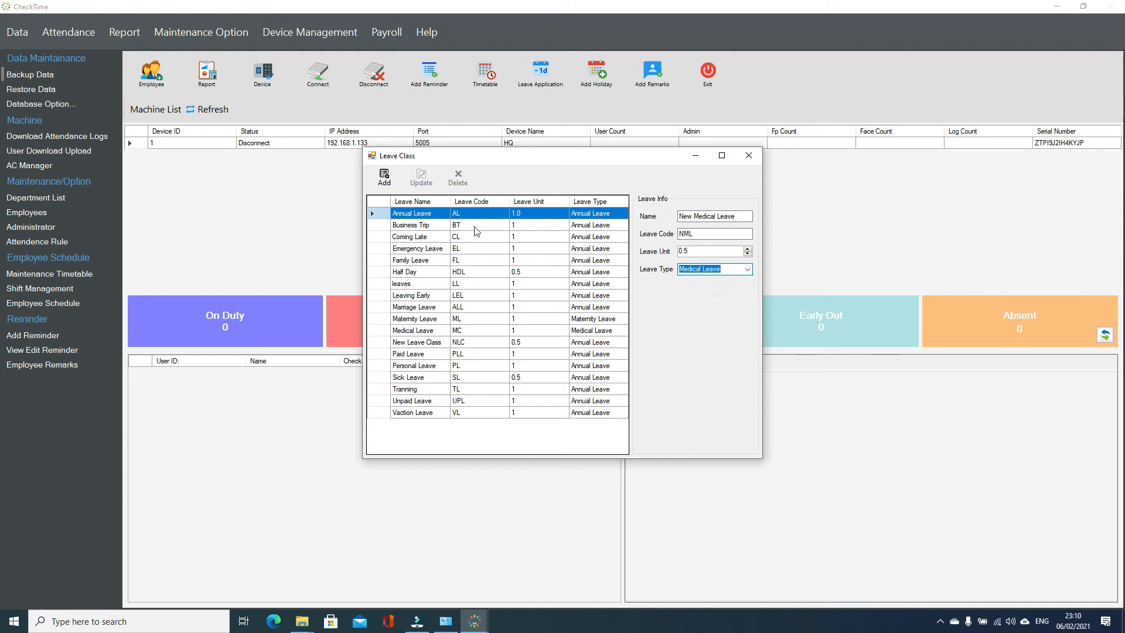
{"action": "left_click", "coordinate": [385, 176]}
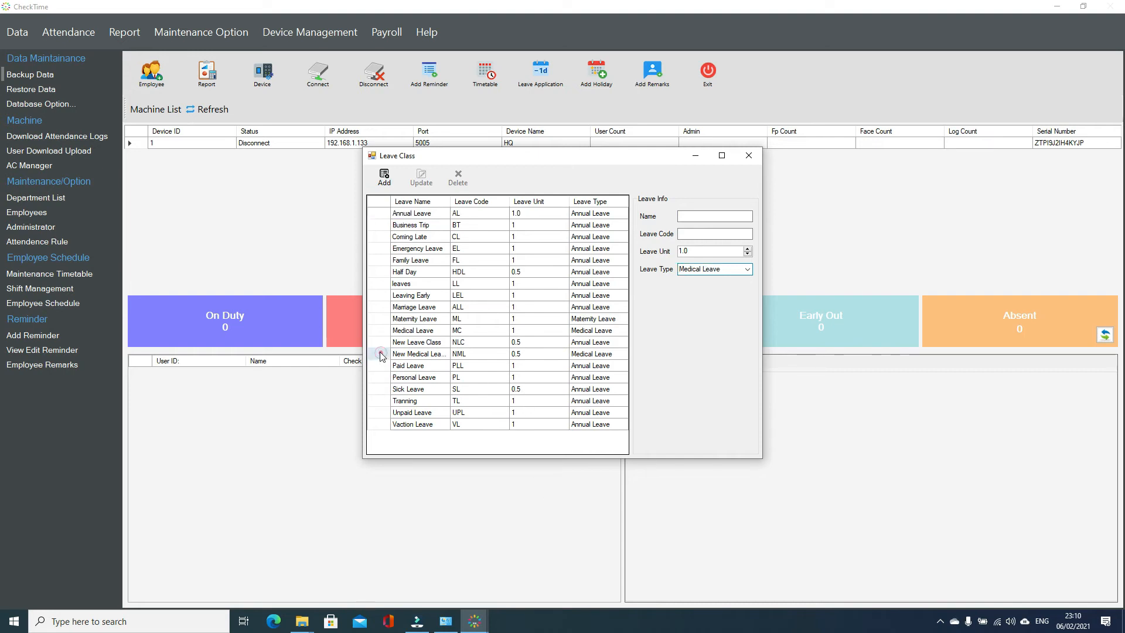
- Delete the New Medical Leave entry from the leave class list
{"action": "left_click", "coordinate": [417, 343]}
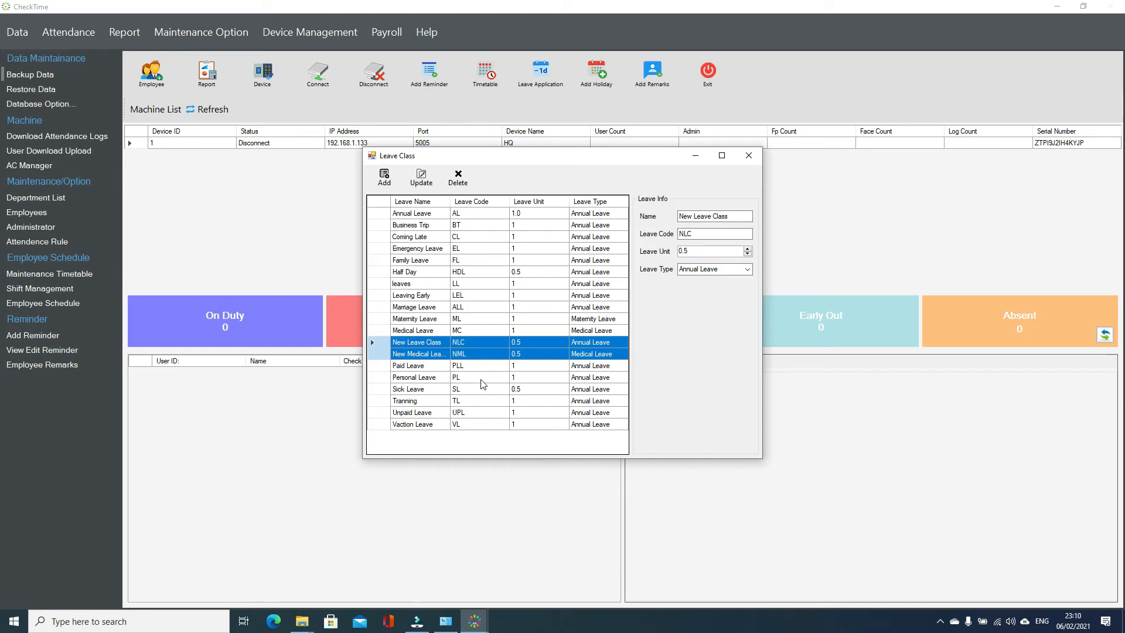
{"action": "left_click", "coordinate": [414, 377]}
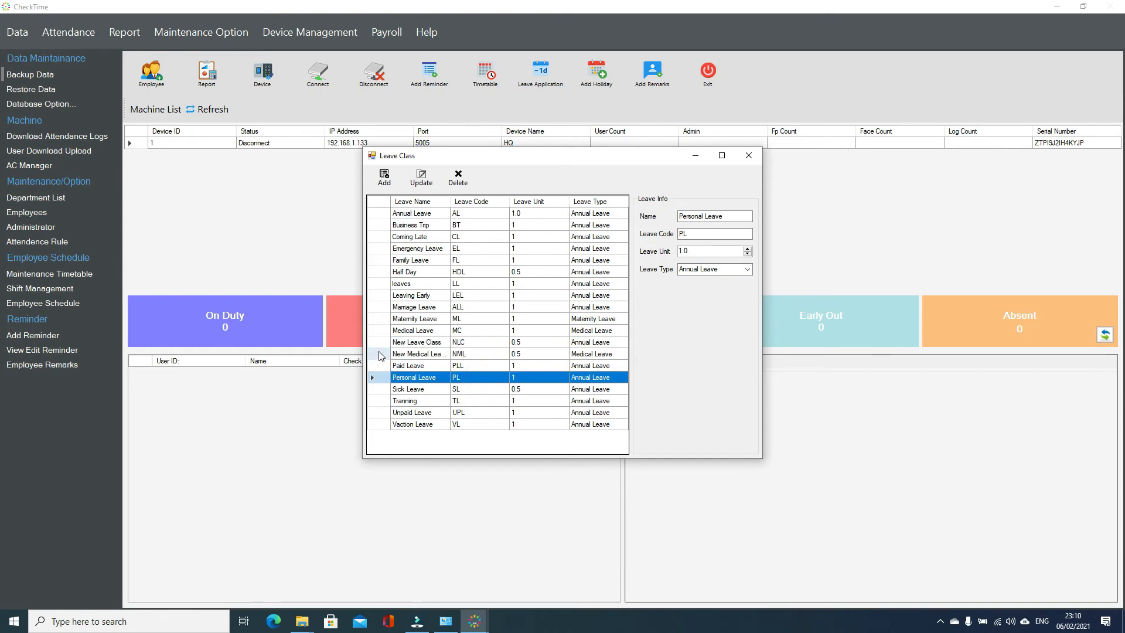
{"action": "left_click", "coordinate": [457, 176]}
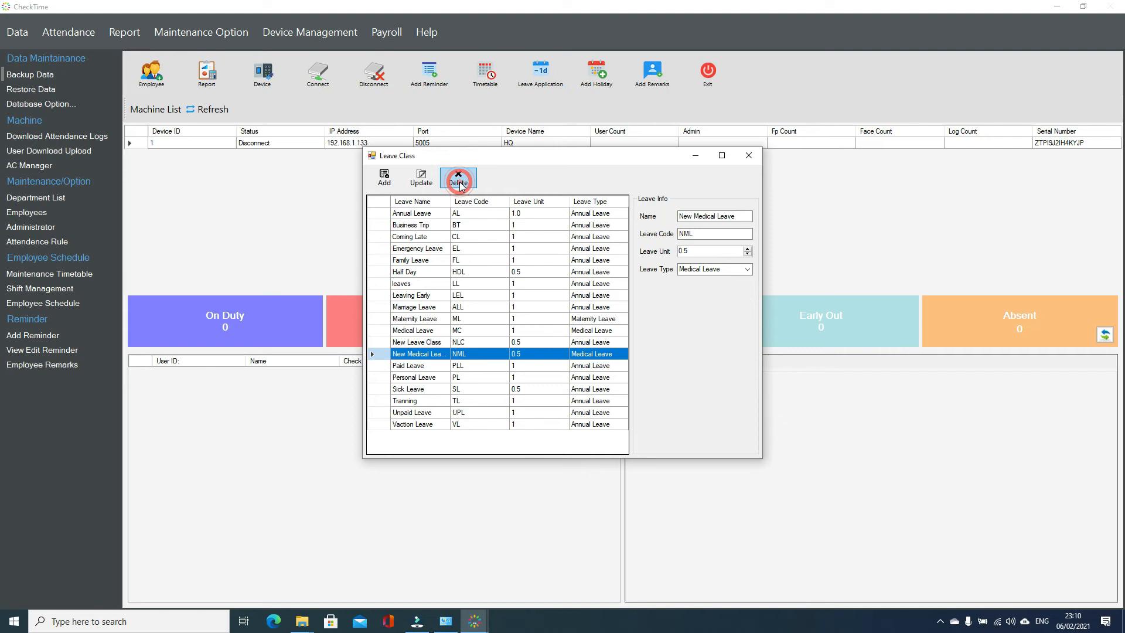
{"action": "left_click", "coordinate": [457, 177]}
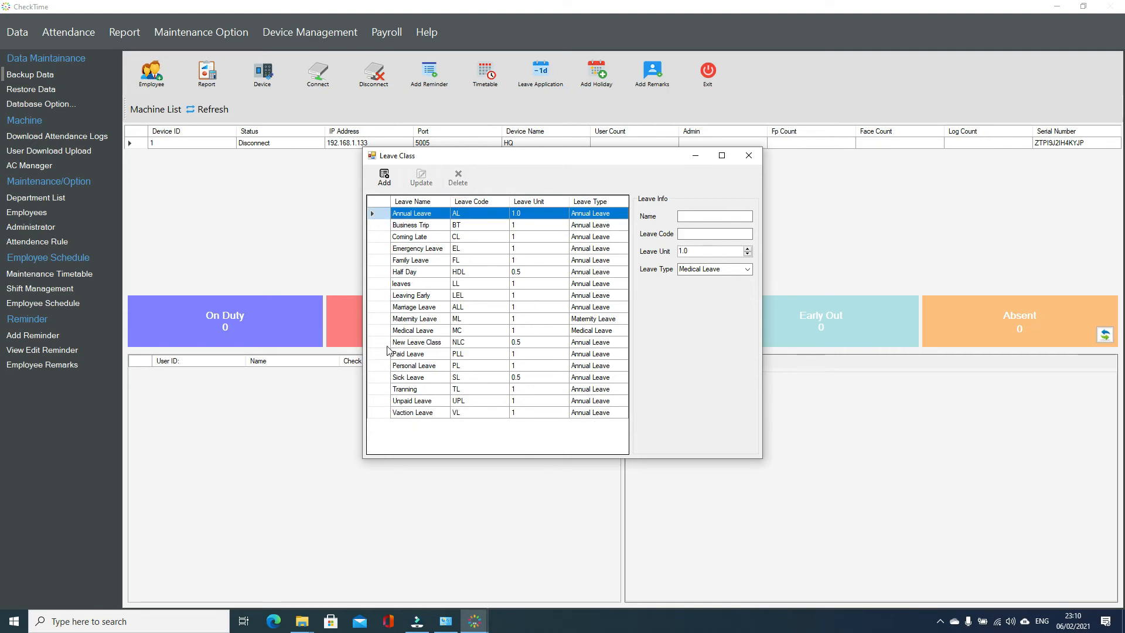
- Update the New Leave Class leave unit from 0.5 to 1.0
{"action": "left_click", "coordinate": [417, 342]}
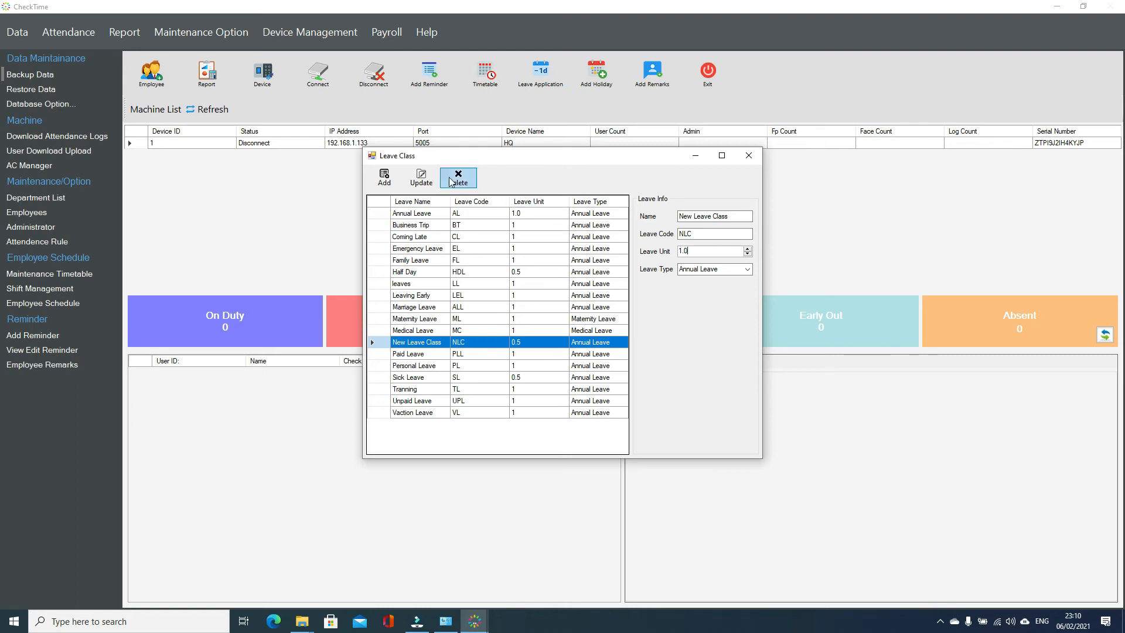
{"action": "left_click", "coordinate": [458, 177]}
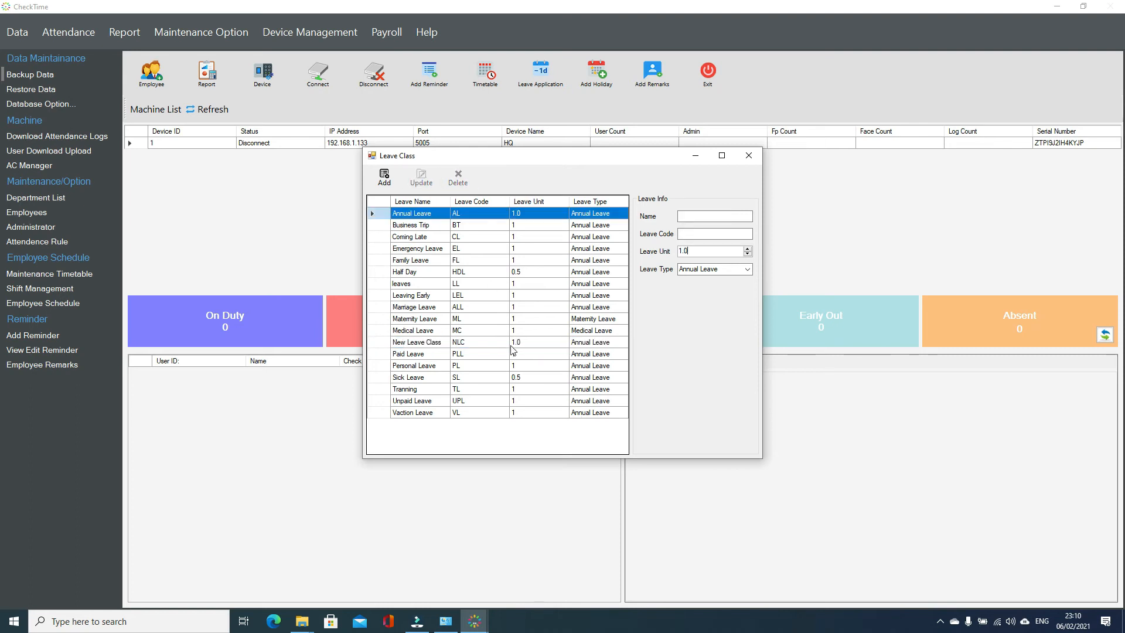
{"action": "left_click", "coordinate": [417, 342]}
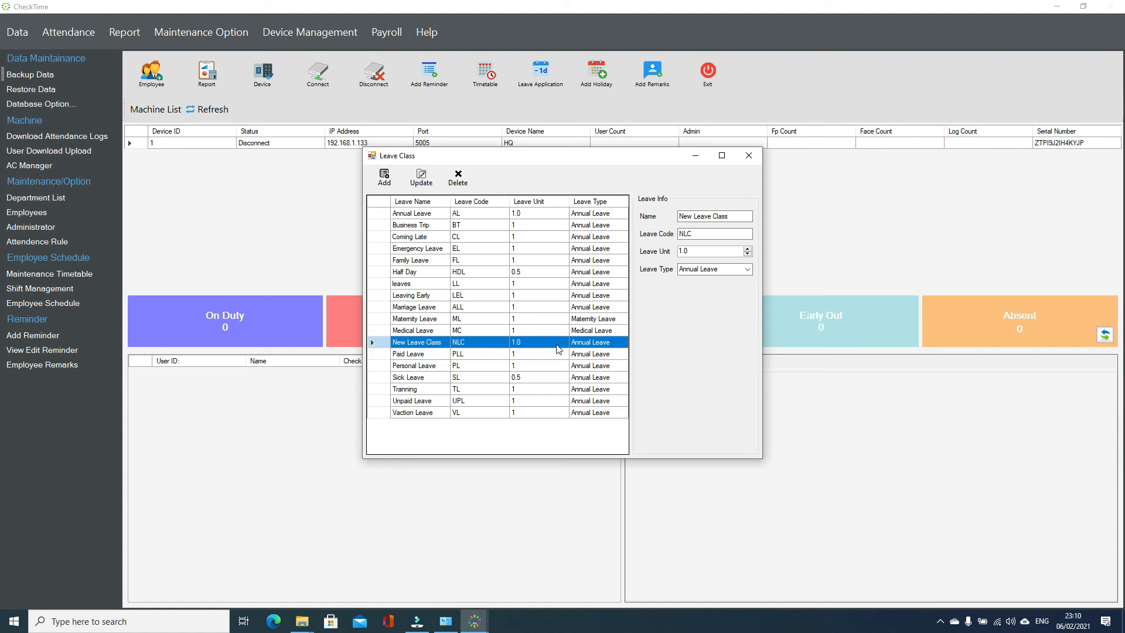
{"action": "mouse_move", "coordinate": [399, 351]}
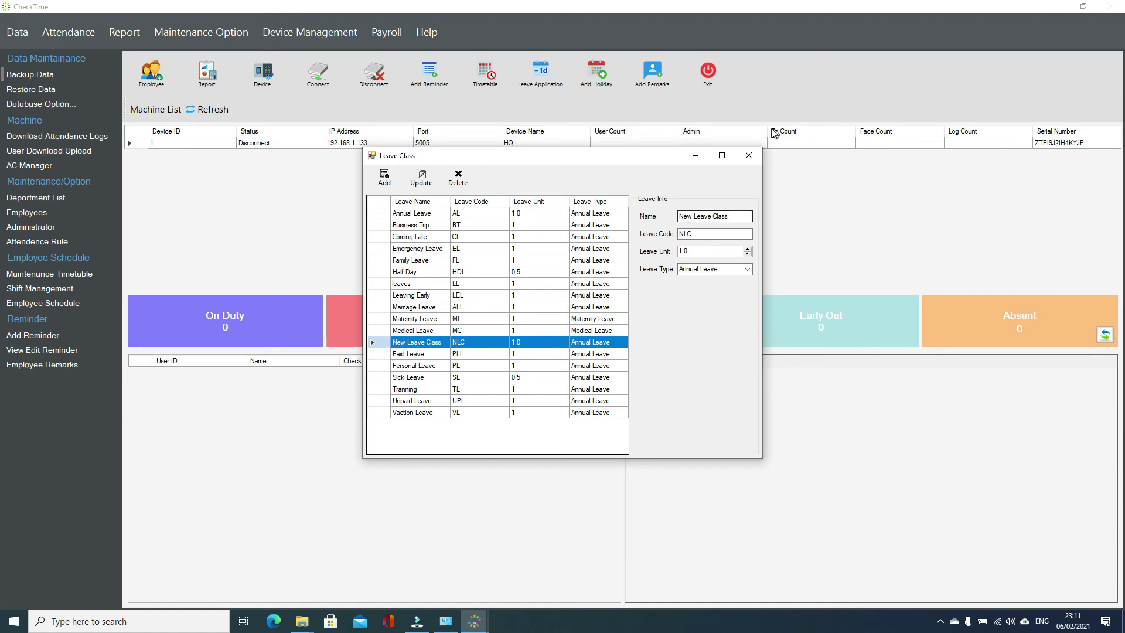
- Start a leave application with New Leave Class as leave name and Paid as type
{"action": "left_click", "coordinate": [540, 73]}
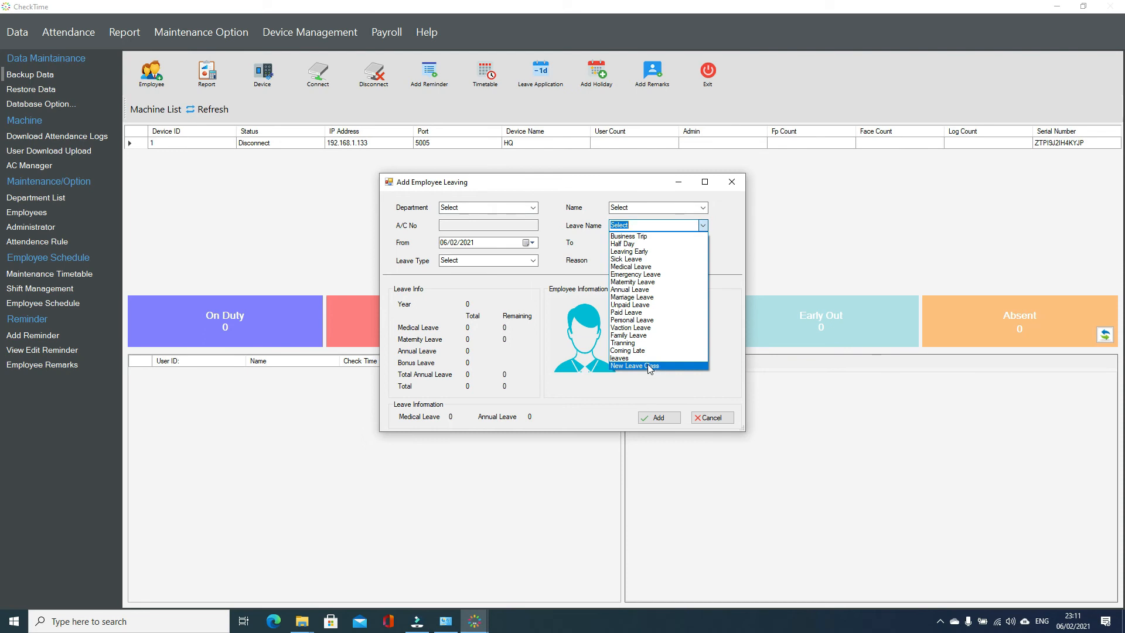
{"action": "left_click", "coordinate": [635, 365]}
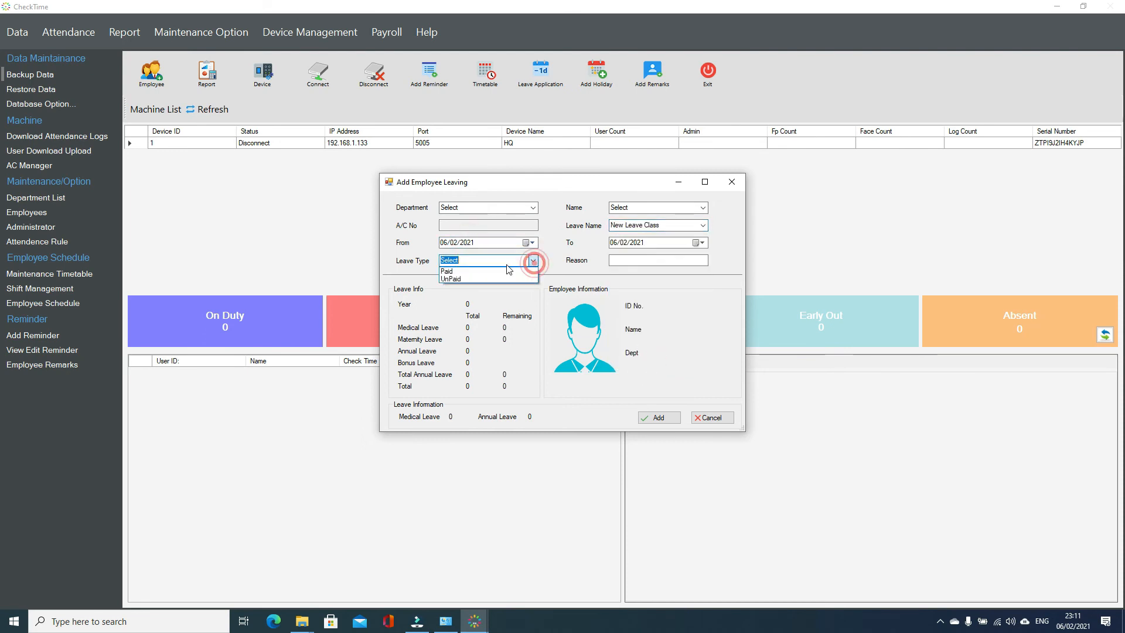
{"action": "left_click", "coordinate": [445, 270]}
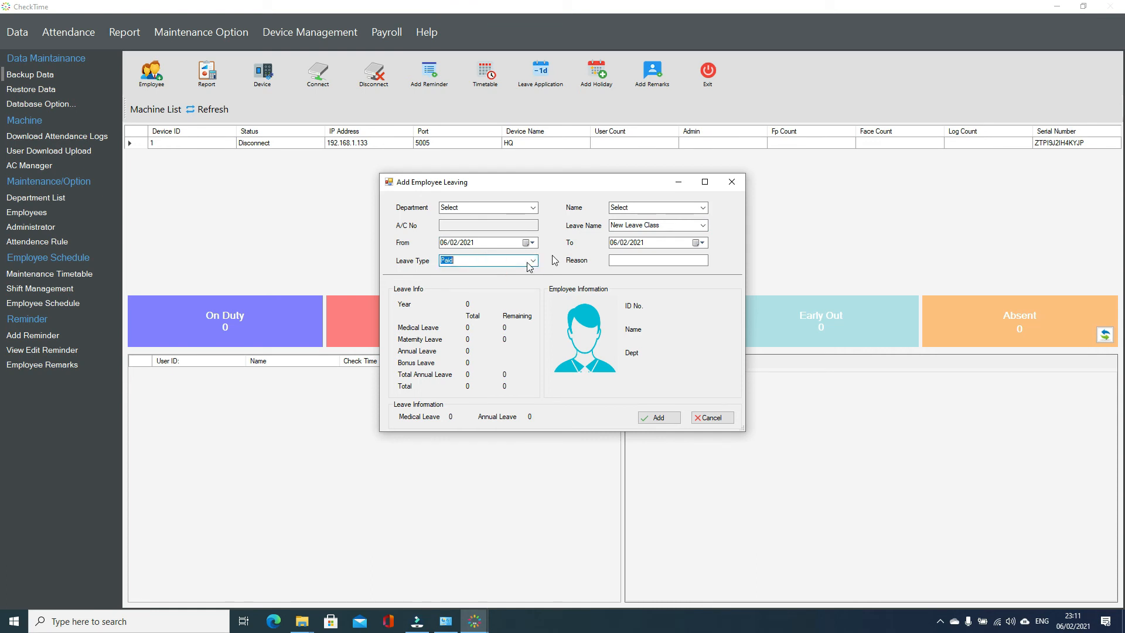
{"action": "mouse_move", "coordinate": [572, 254]}
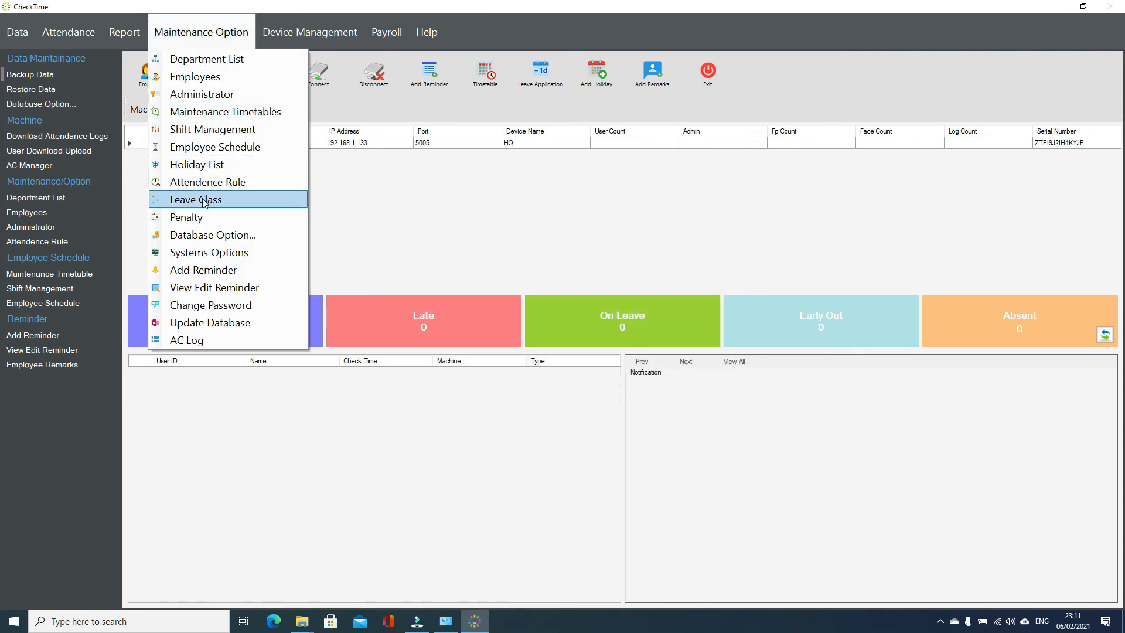
{"action": "left_click", "coordinate": [195, 200]}
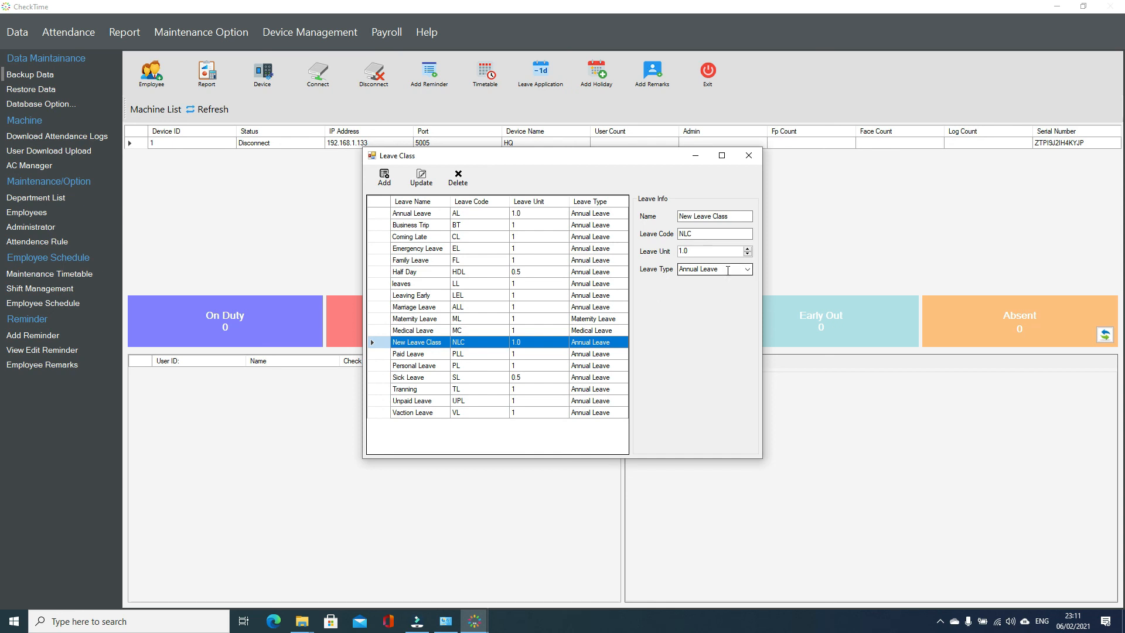
{"action": "left_click", "coordinate": [710, 270]}
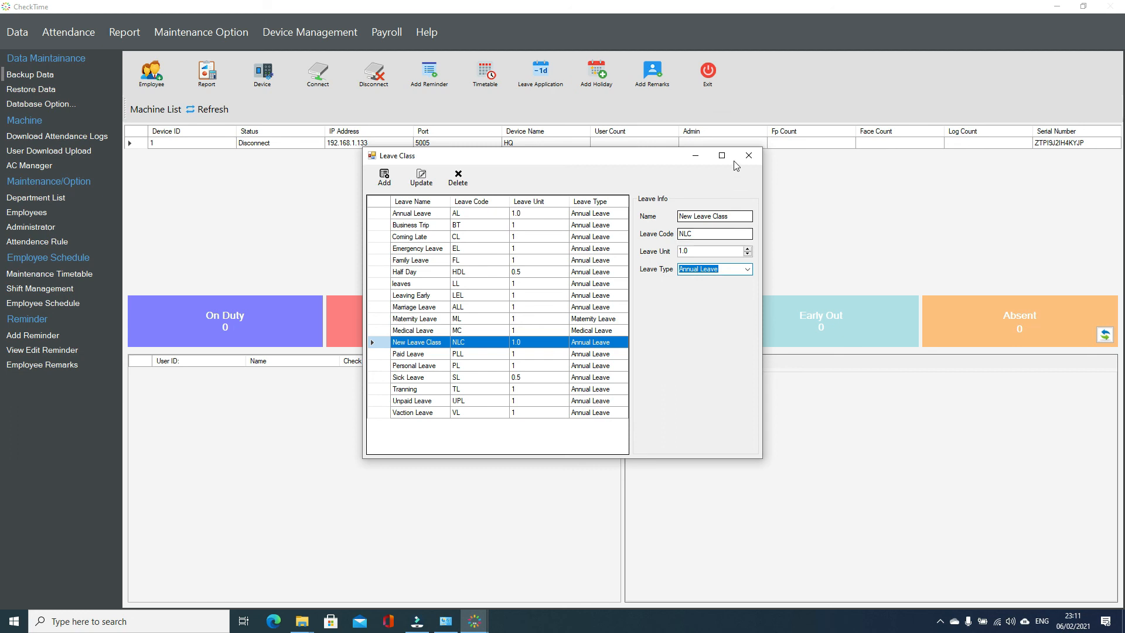
{"action": "left_click", "coordinate": [748, 155]}
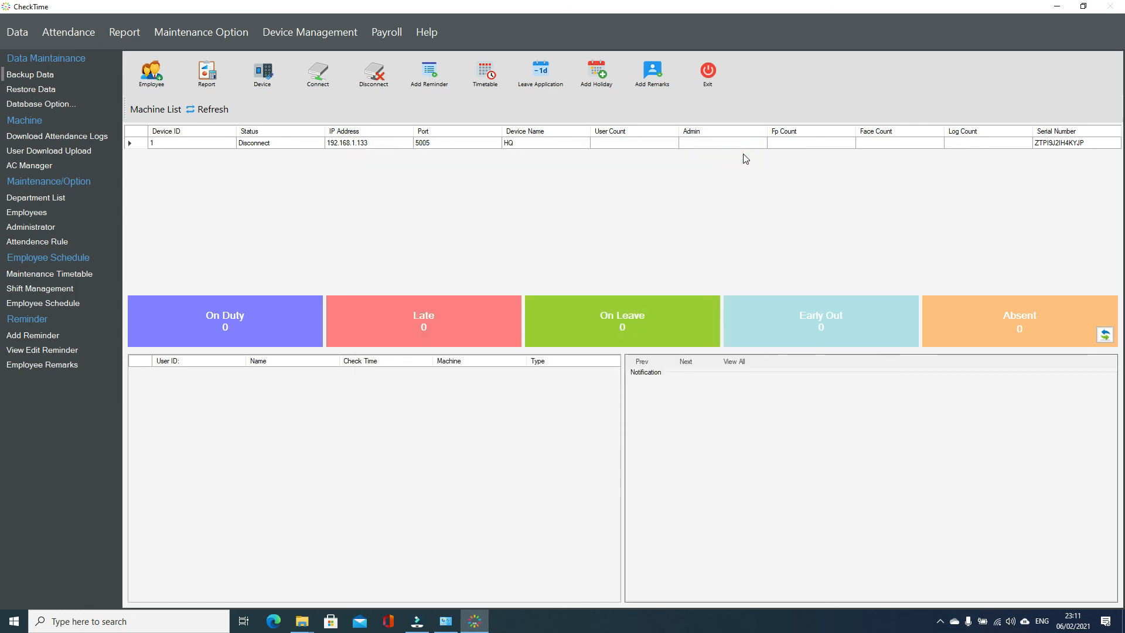